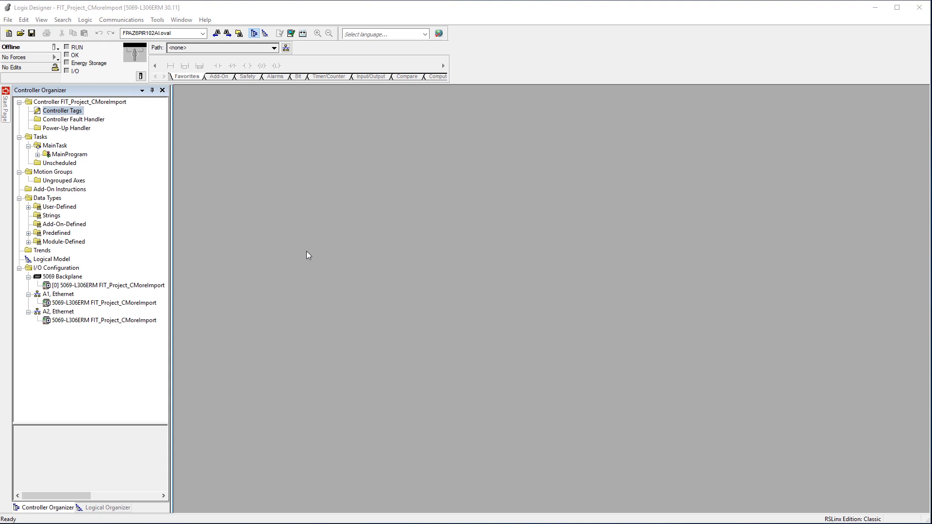
- Open Controller Tags and expand my_INT_tag to list its sixteen BOOL bits
double_click(61, 110)
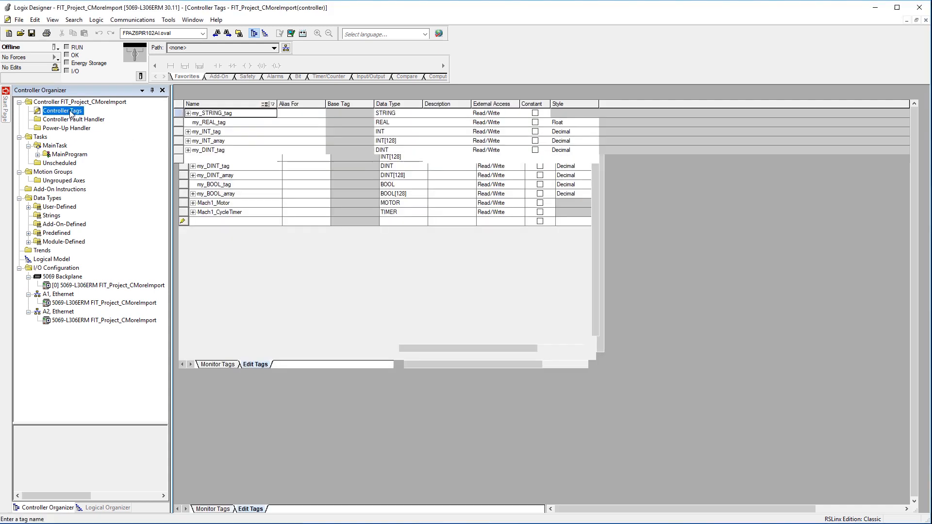
click(62, 111)
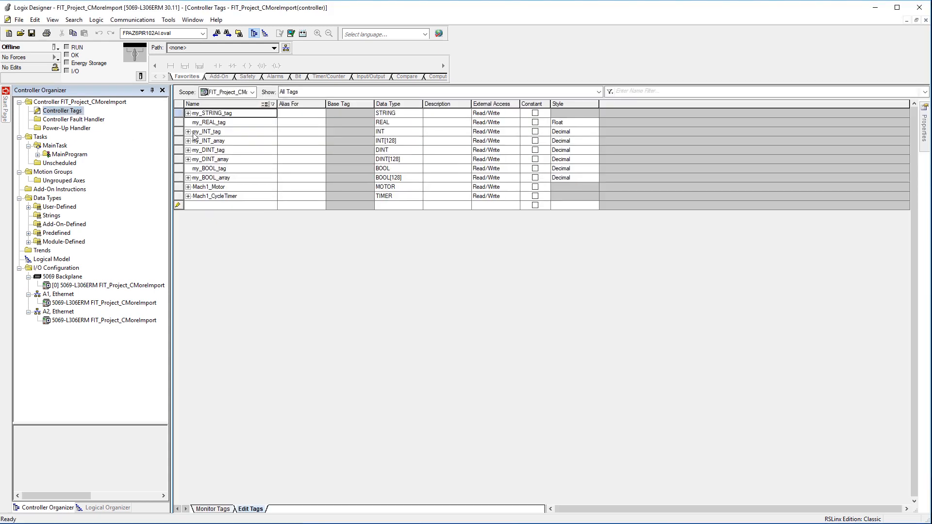
click(189, 132)
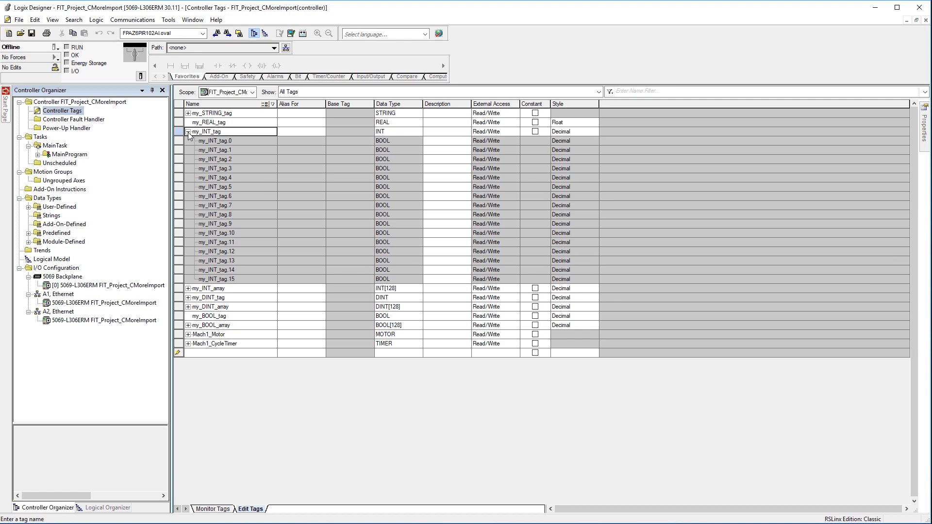
mouse_move(139, 116)
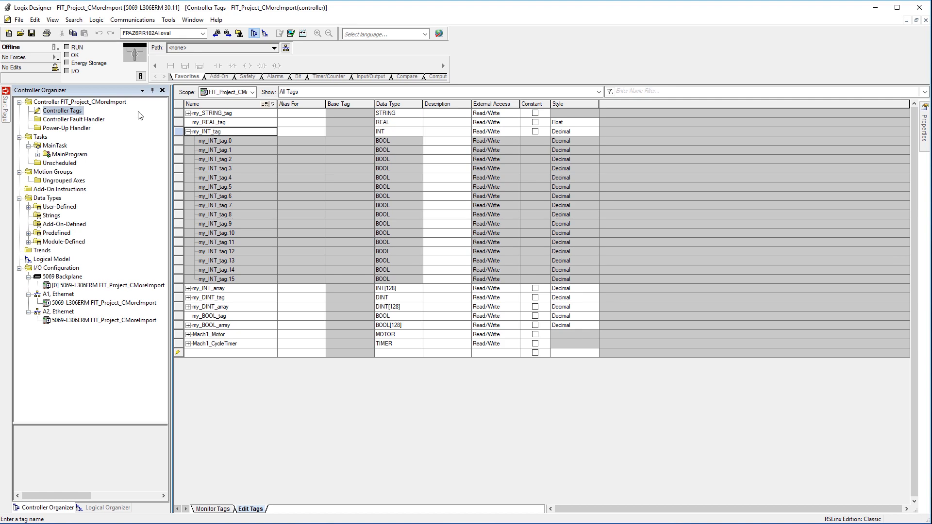
click(19, 19)
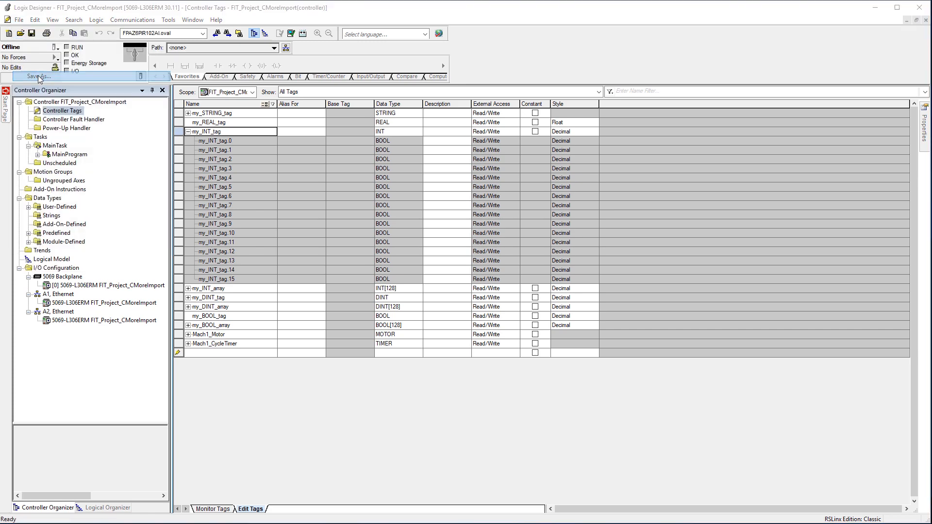
- Save the project as FIT_Project_CMoreImport.L5X in Logix Designer XML format
click(37, 76)
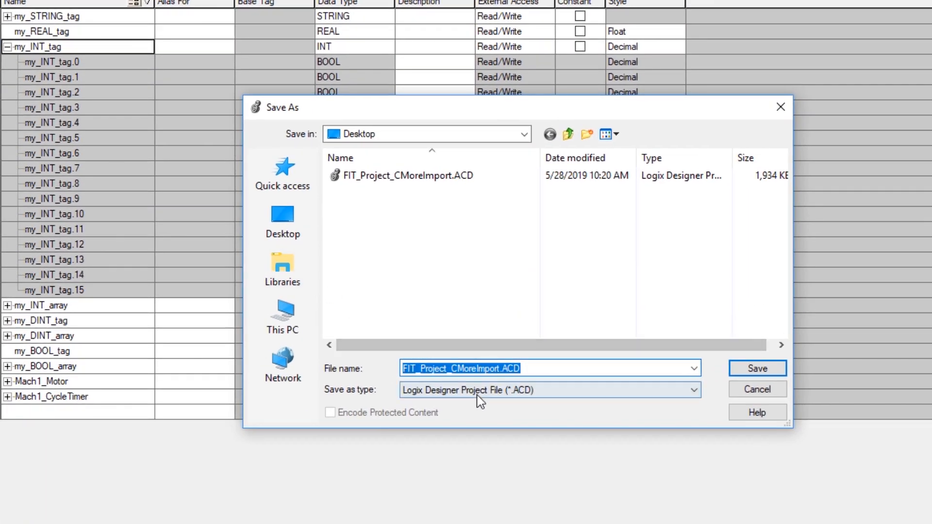
click(691, 389)
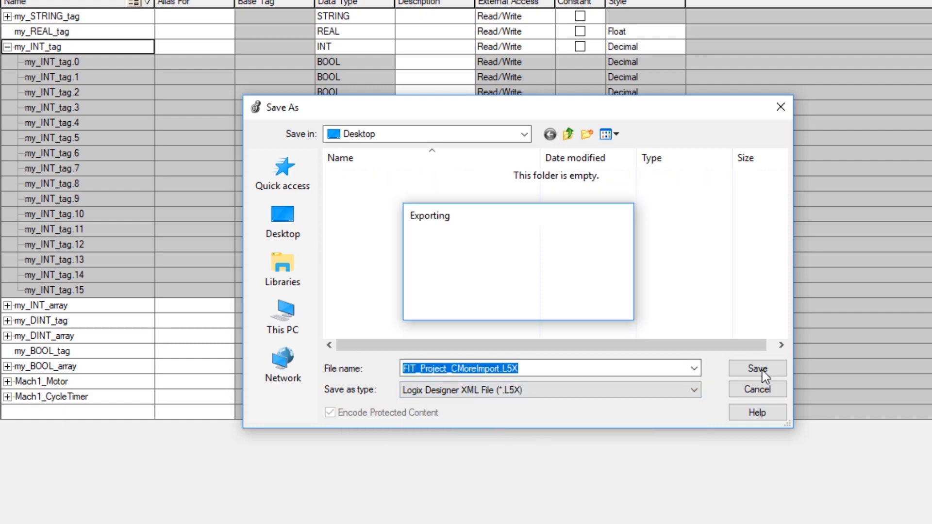
click(757, 369)
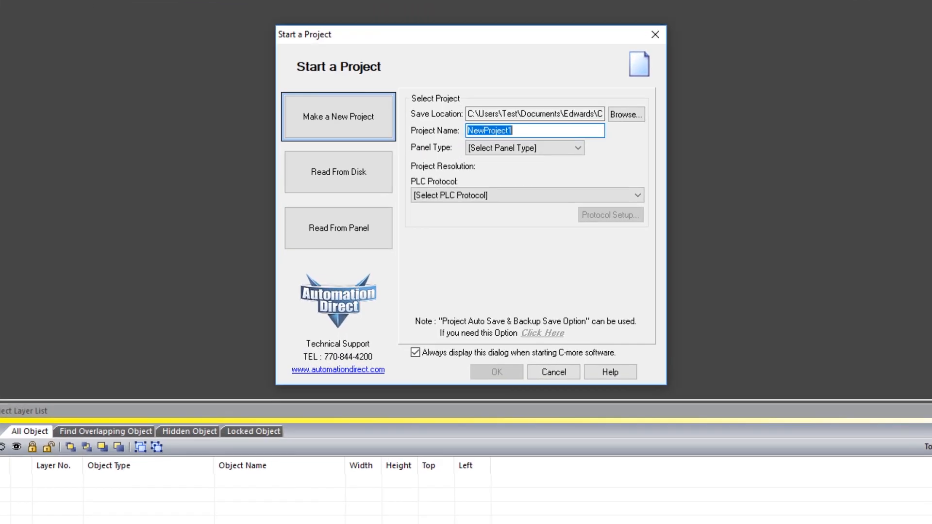
- Name the project AB_IMPORT for EA9-T7CL-R with AB EtherNet/IP Client Tag-Based protocol
key(Backspace)
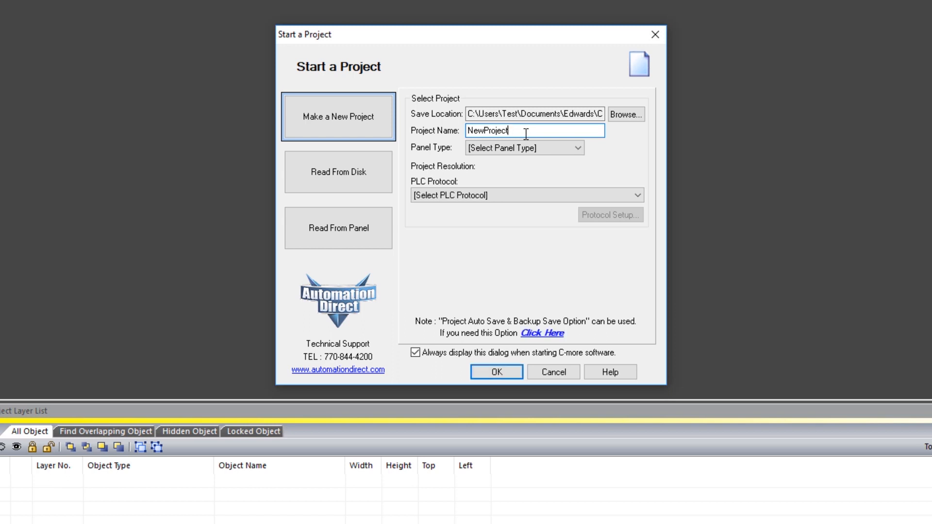
text(AB_IMPORT)
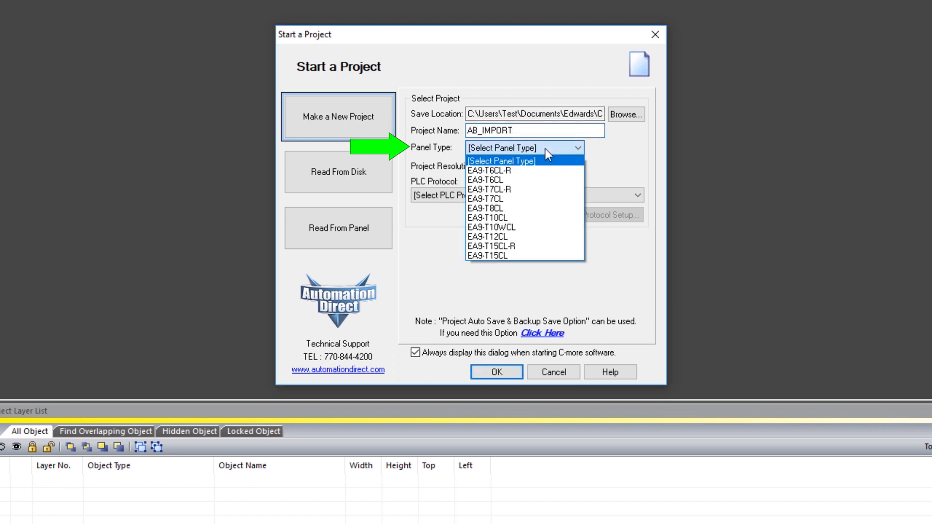
click(491, 188)
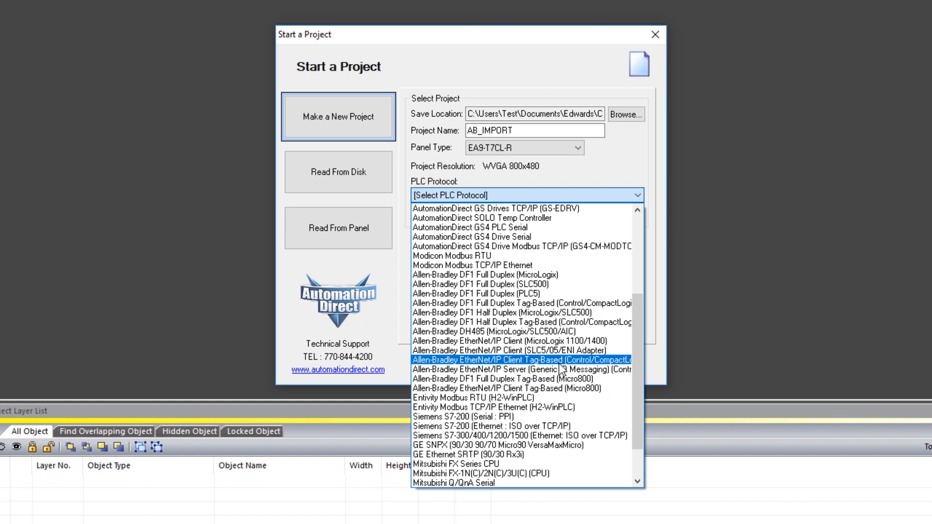
click(519, 360)
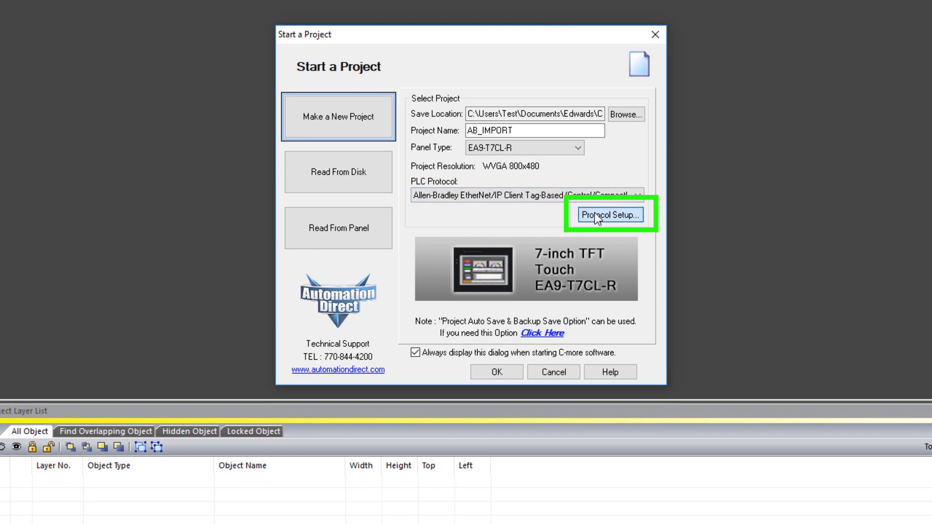
click(609, 215)
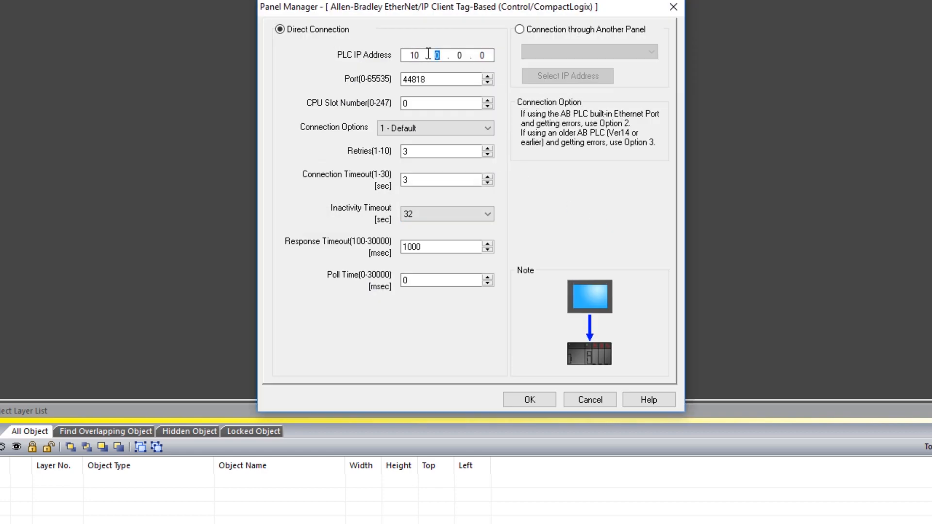
- Enter PLC IP address 10.11.0.78 and confirm the protocol settings
text(11)
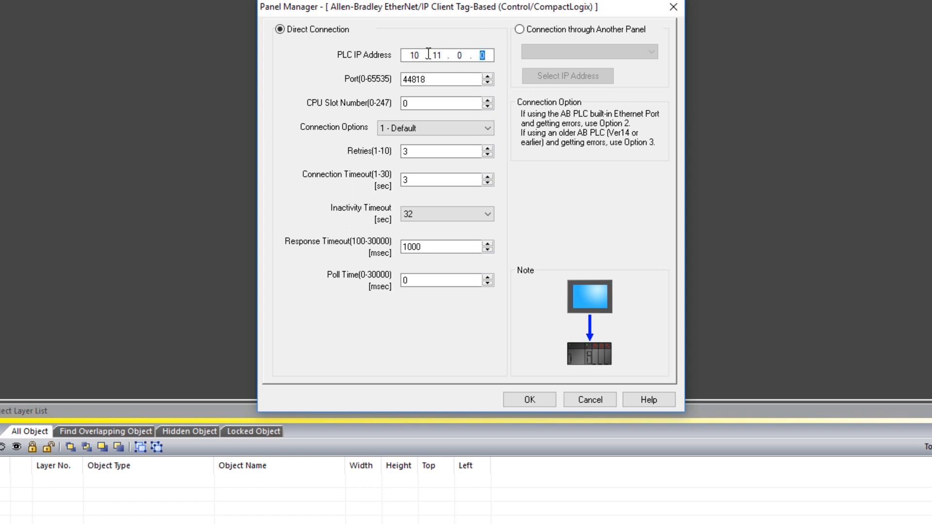
text(78)
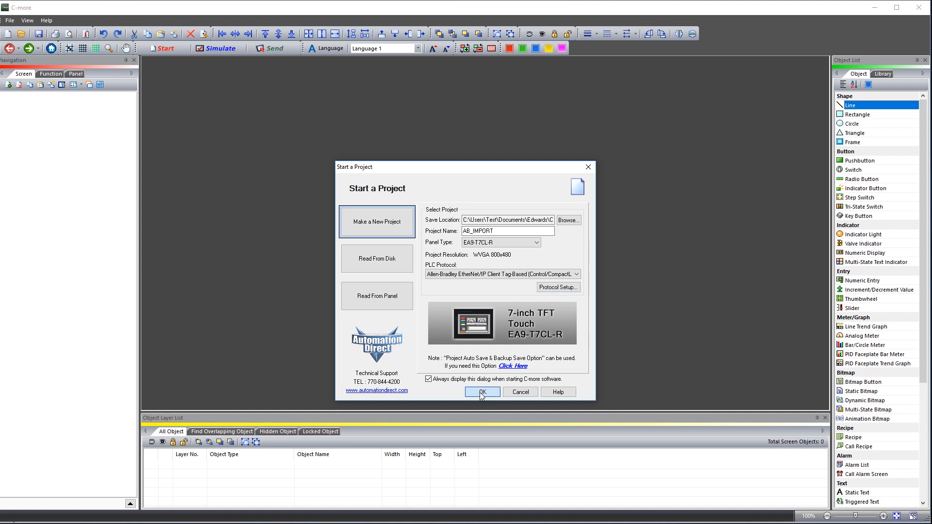
- Create the AB_IMPORT project and bring up its Tag Name Database
click(481, 392)
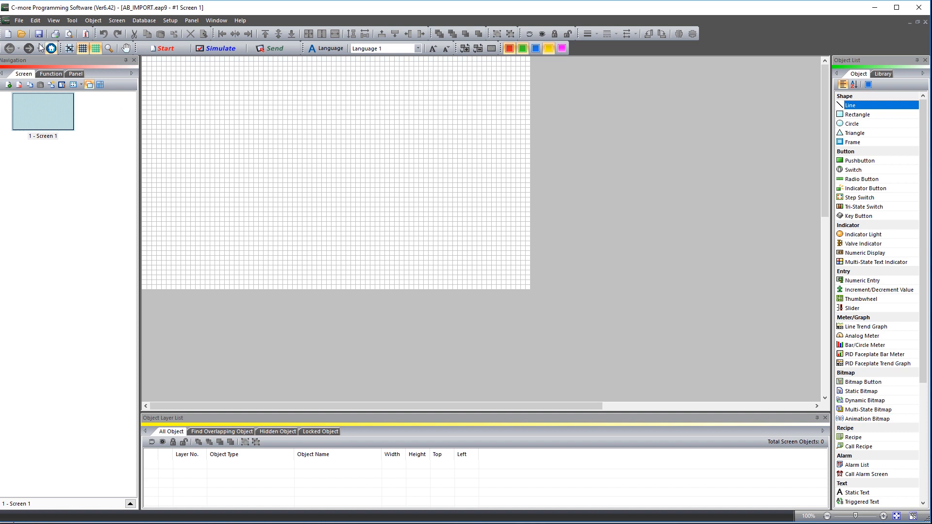
click(18, 19)
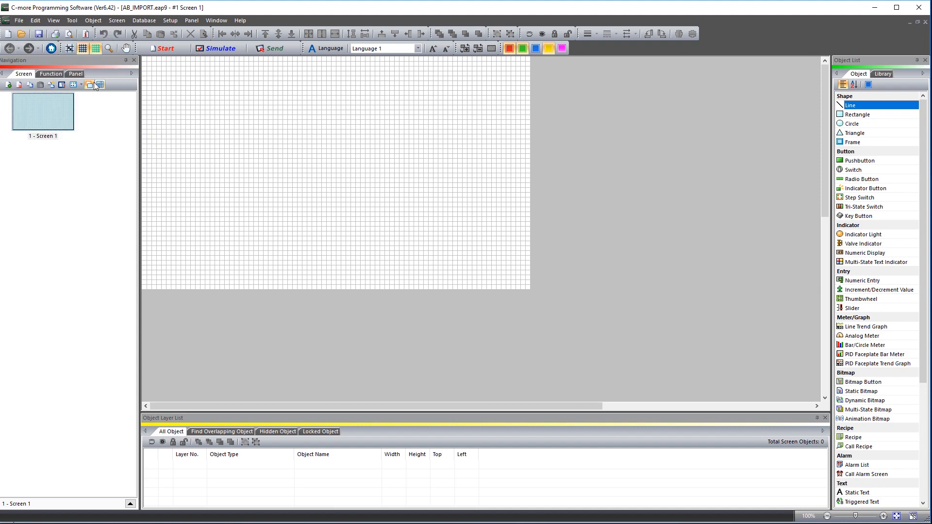
click(50, 73)
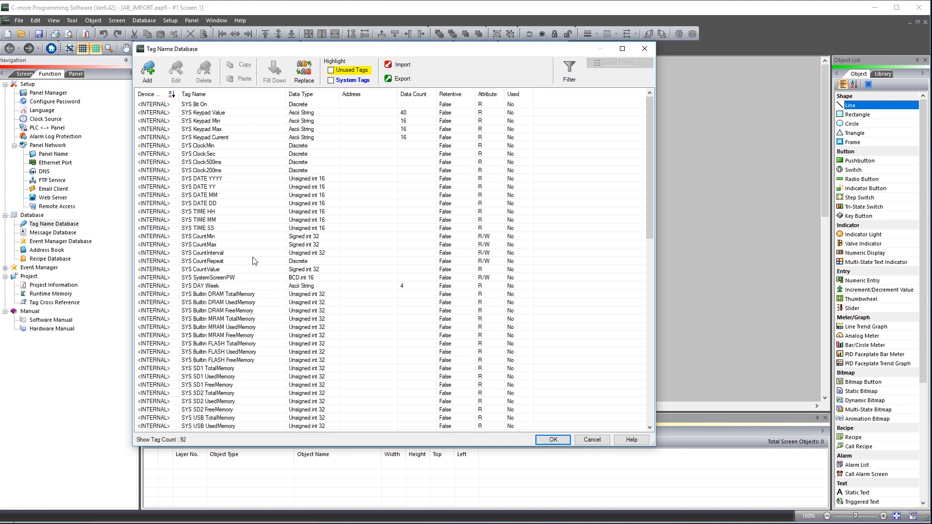
- Import tags, selecting FIT_Project_CMoreImport.L5X from the Desktop as the source
click(401, 65)
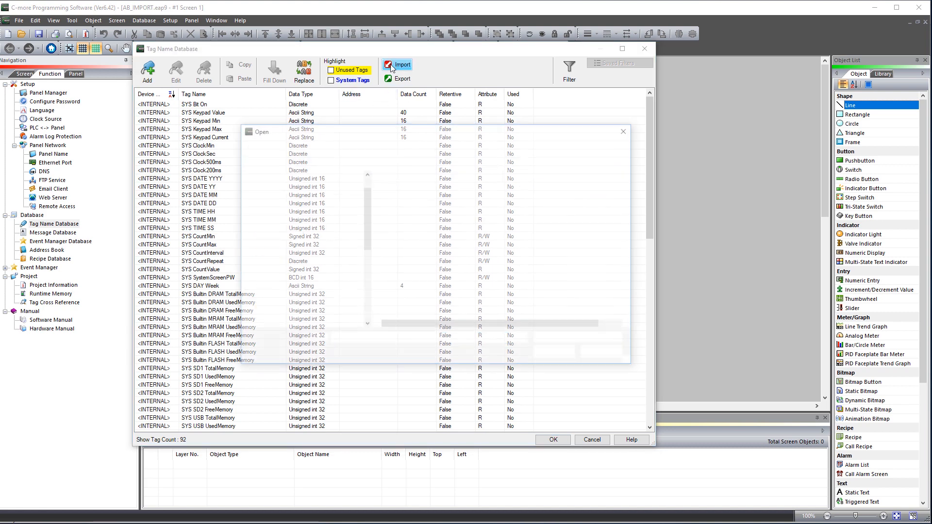
click(401, 65)
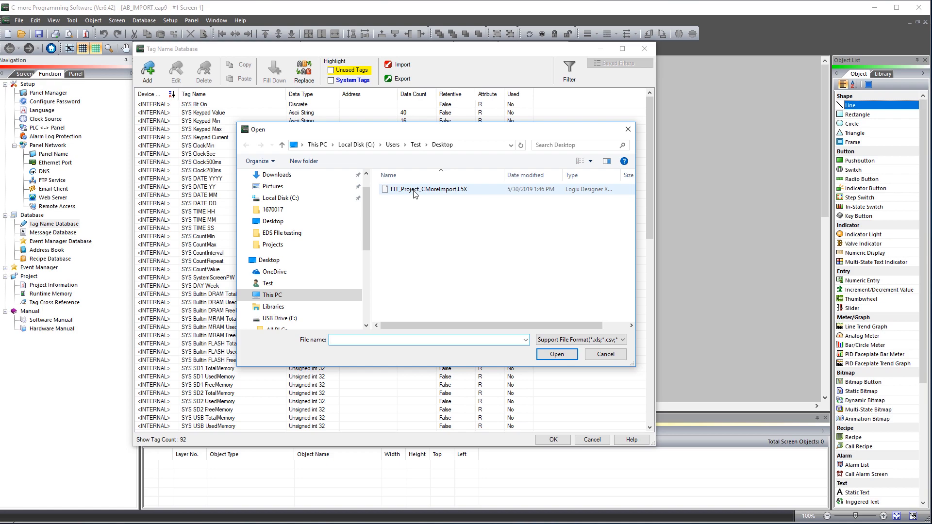
click(556, 354)
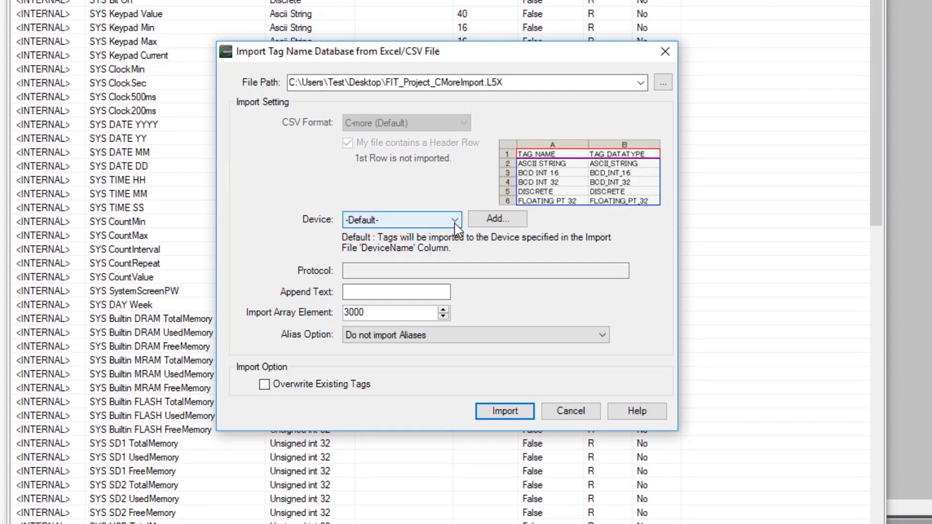
- Import the L5X tags into DEV001 with all aliases and acknowledge completion
click(402, 220)
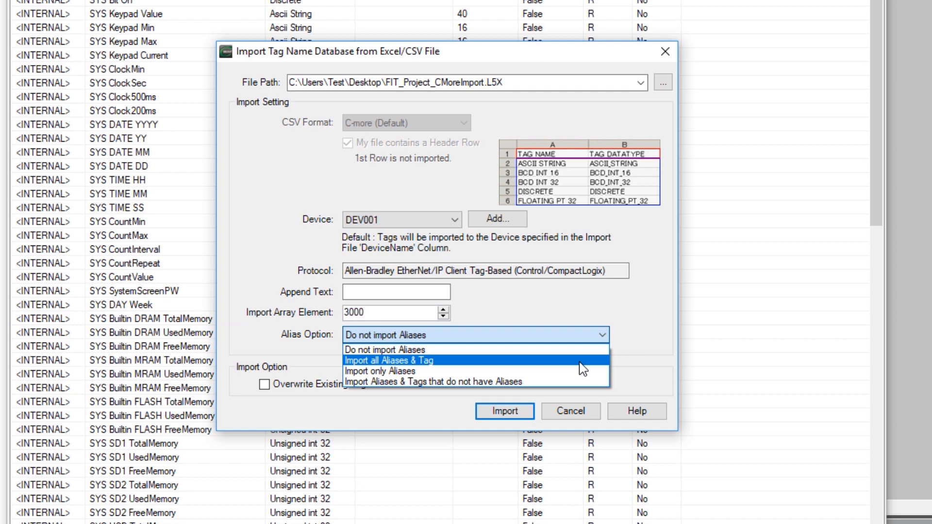
click(389, 360)
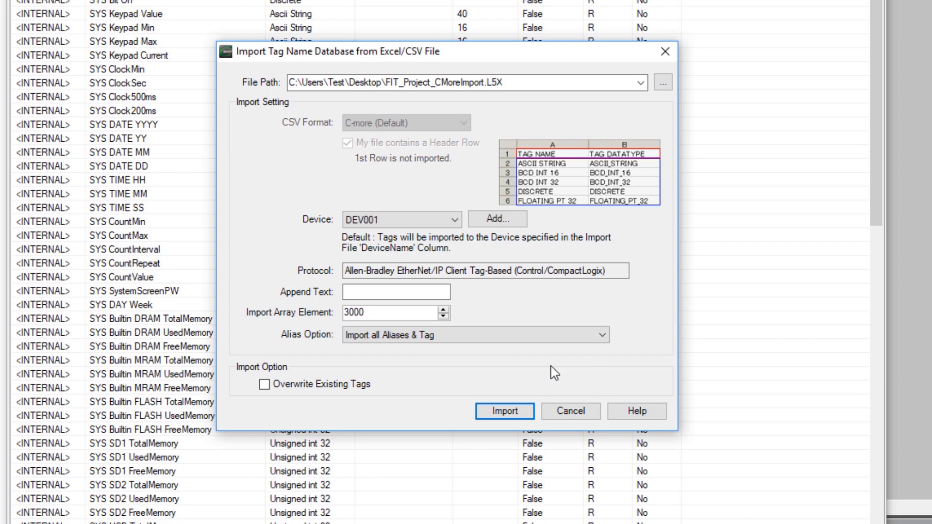
click(504, 411)
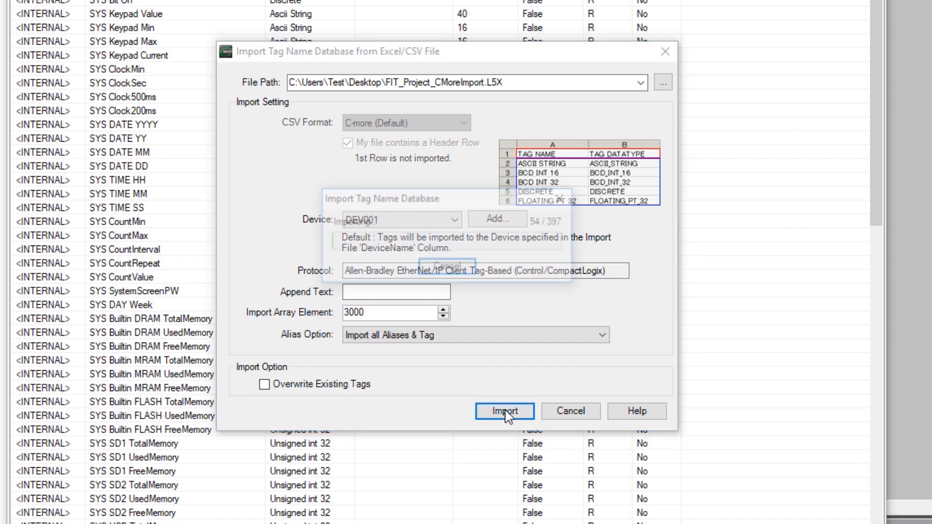
click(503, 411)
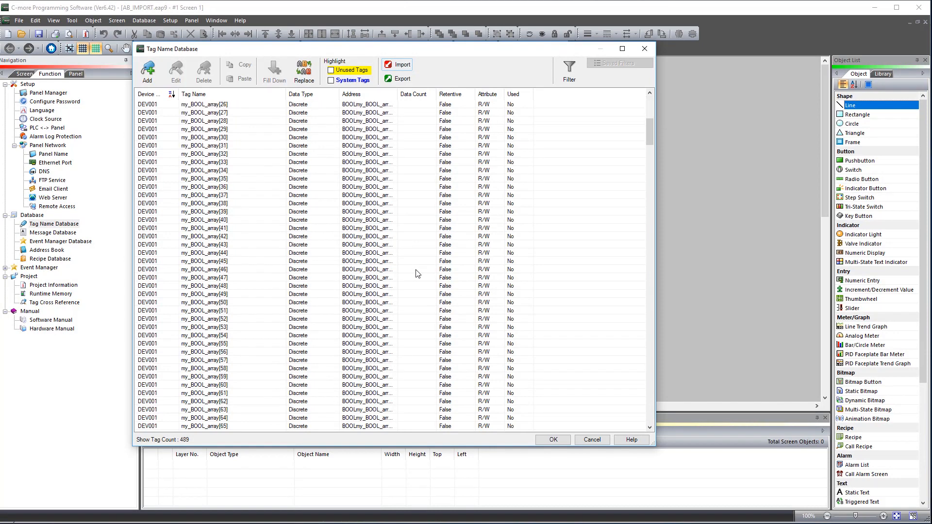
- Filter the tag list to show only the 397 DEV001 tags, then close the database
scroll(down, 3)
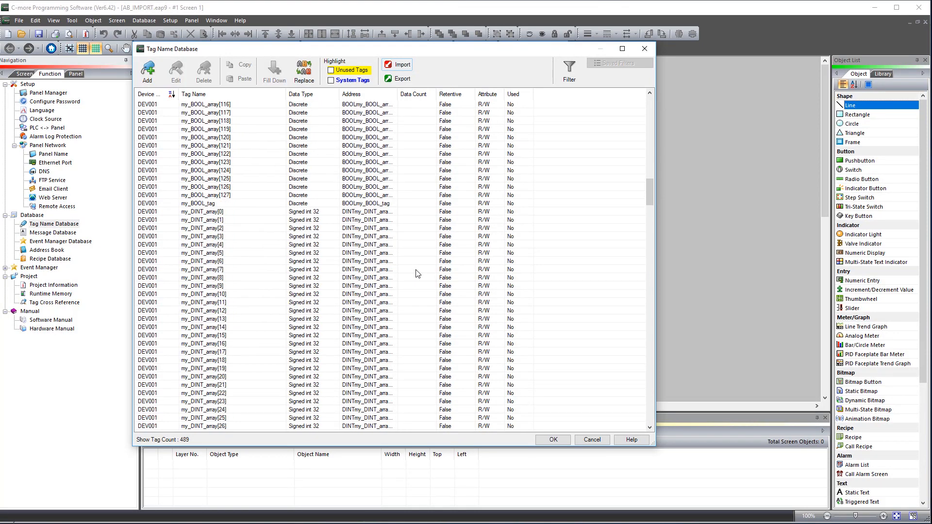
scroll(down, 3)
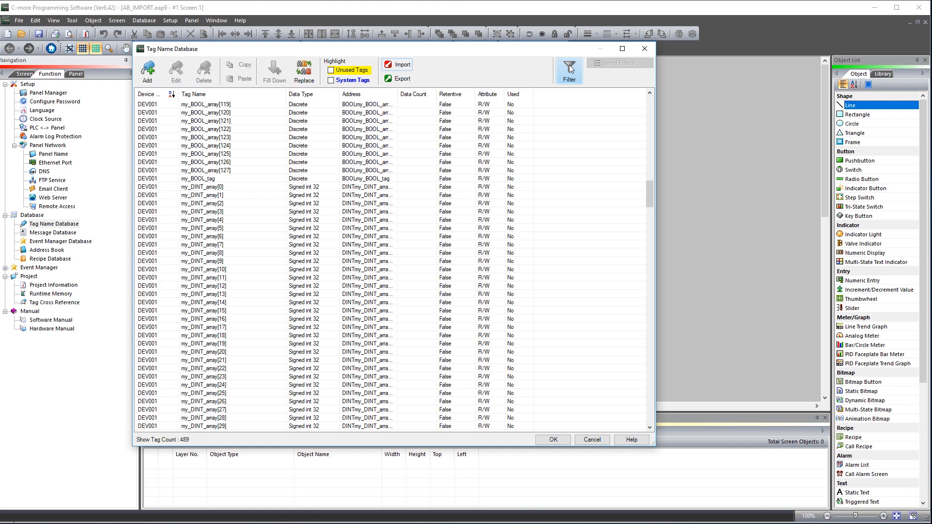
click(567, 70)
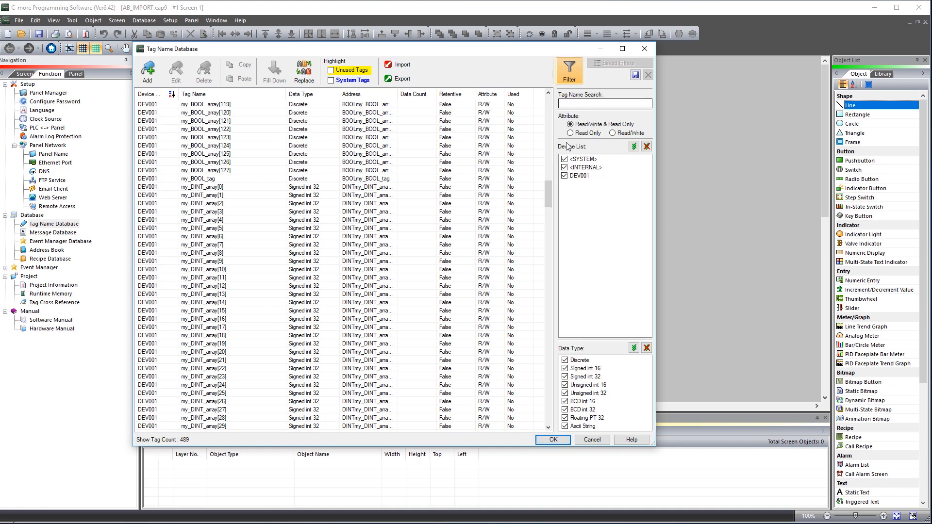
click(564, 167)
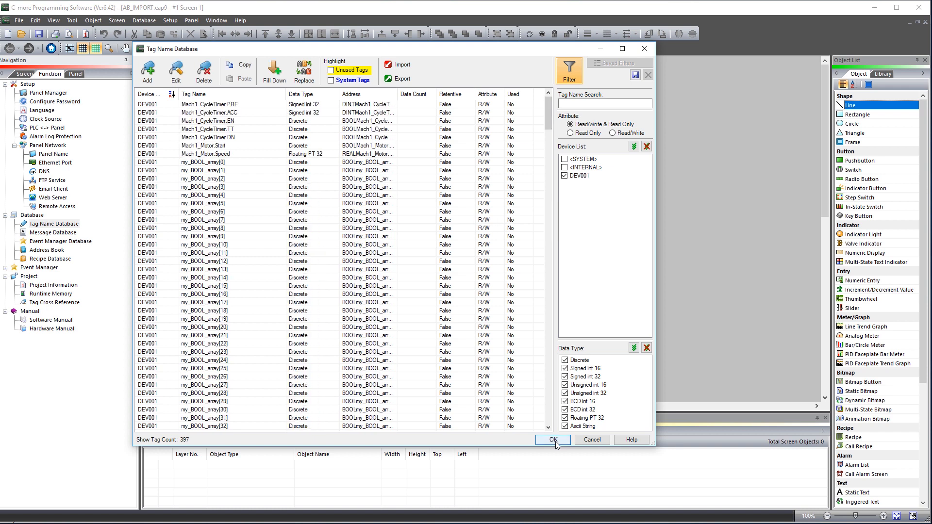
click(551, 440)
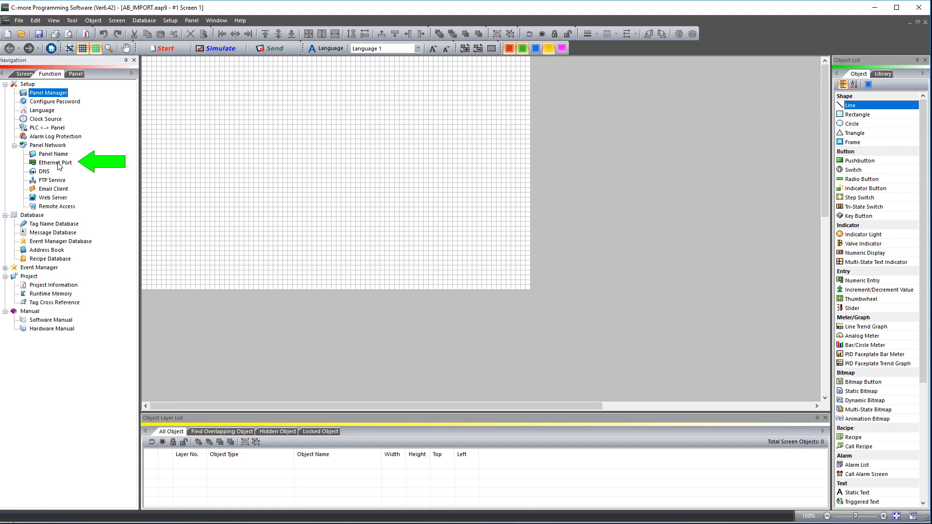
- Save Ethernet port settings to project with IP 10.11.0.99, mask 255.255.255.0
double_click(54, 163)
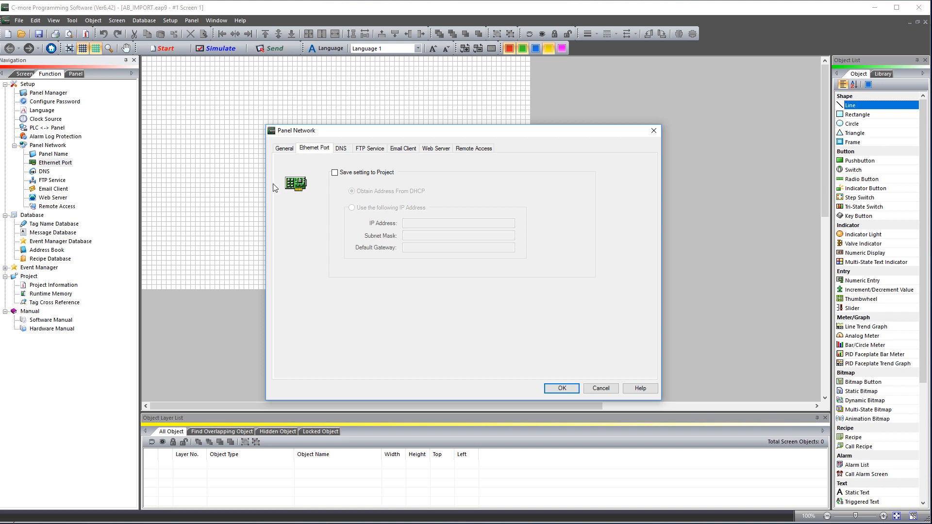
click(334, 172)
text(255.255.255.0)
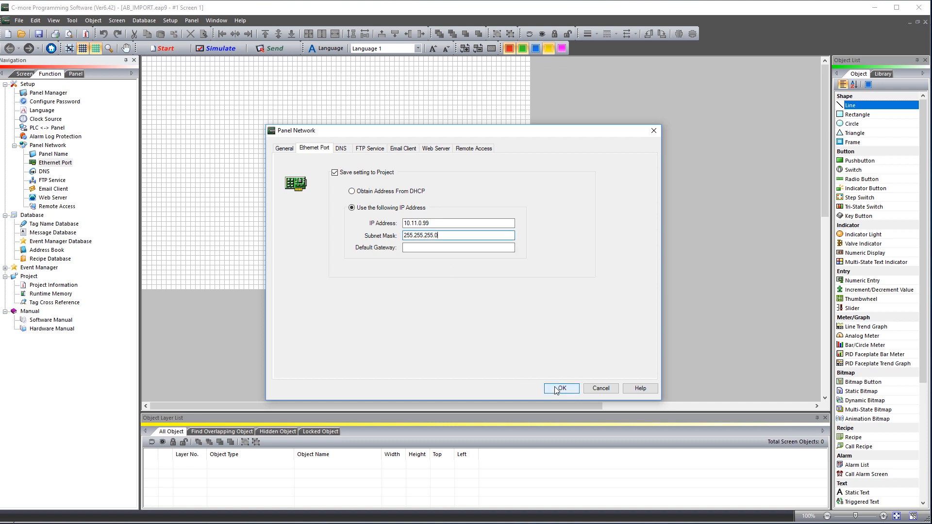
click(559, 388)
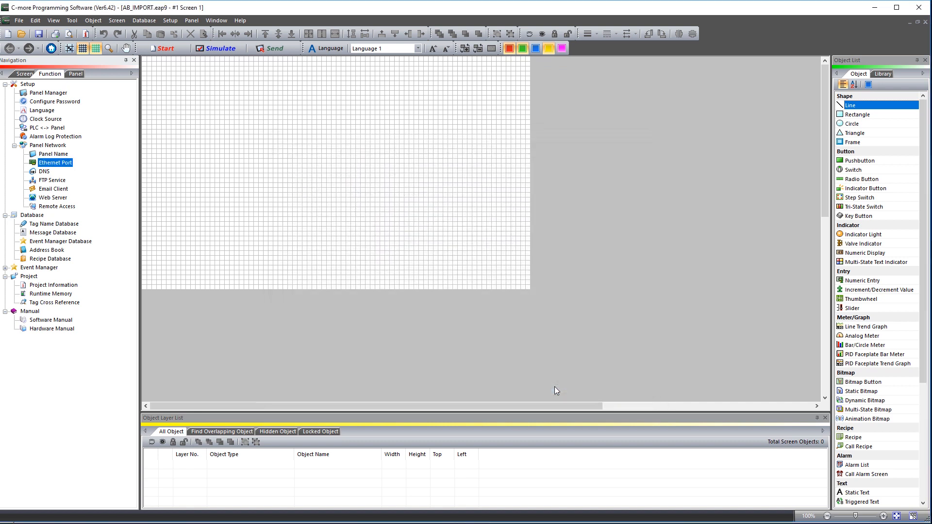